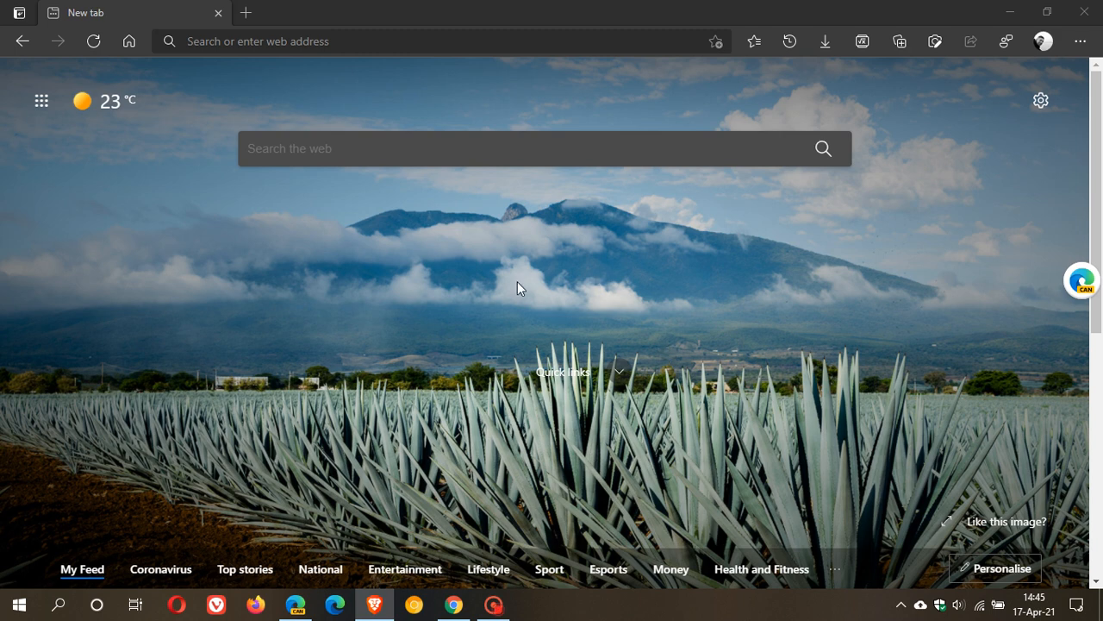
mouse_move(617, 465)
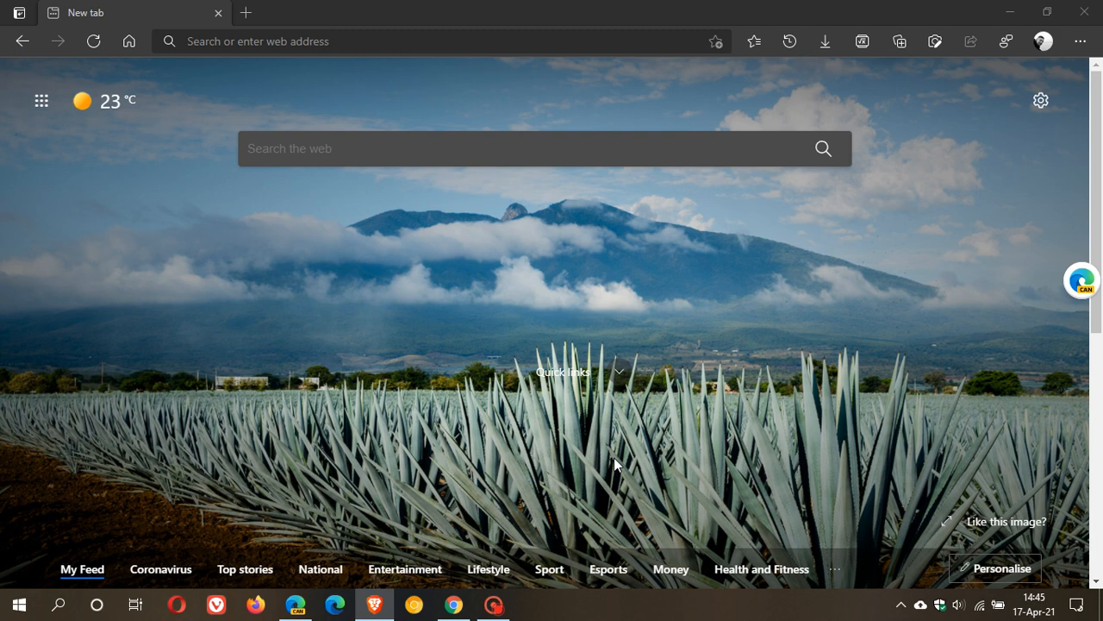
mouse_move(647, 331)
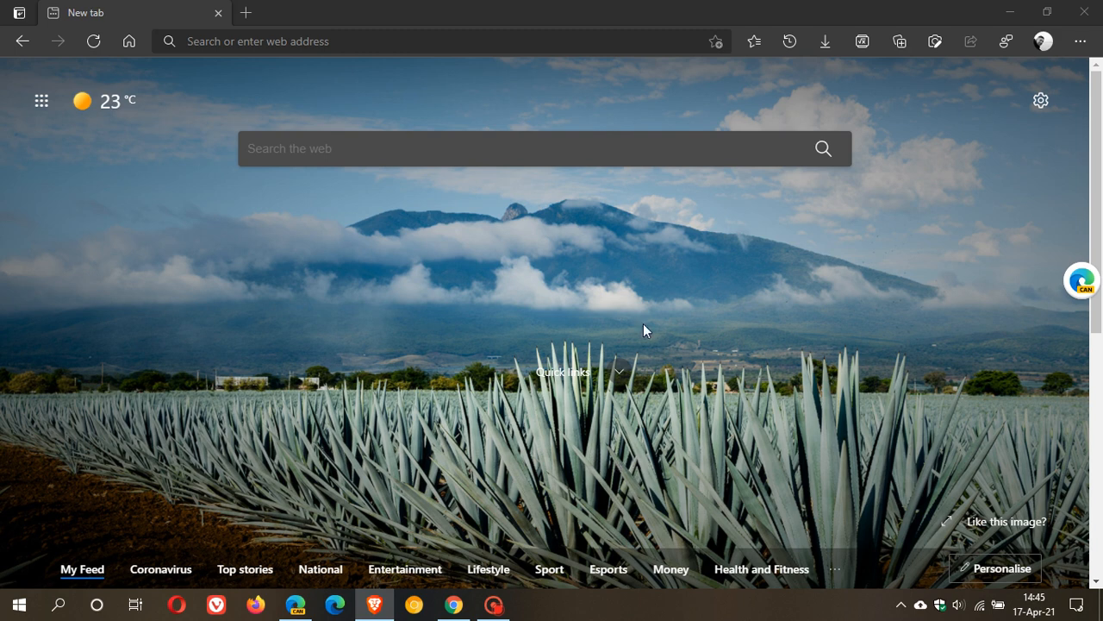
mouse_move(638, 445)
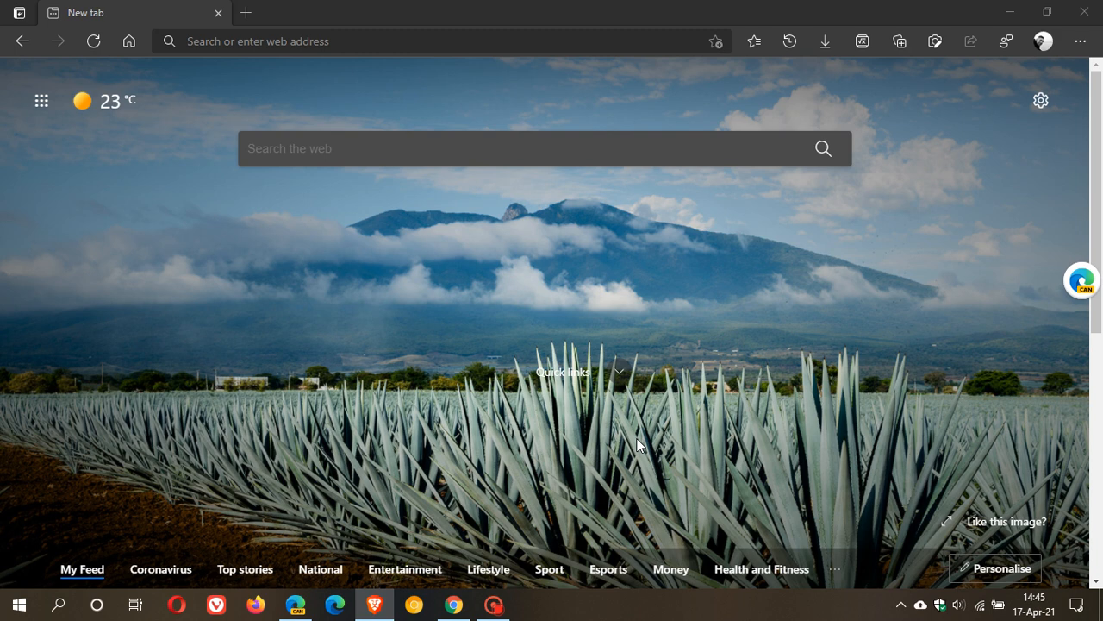
mouse_move(488, 322)
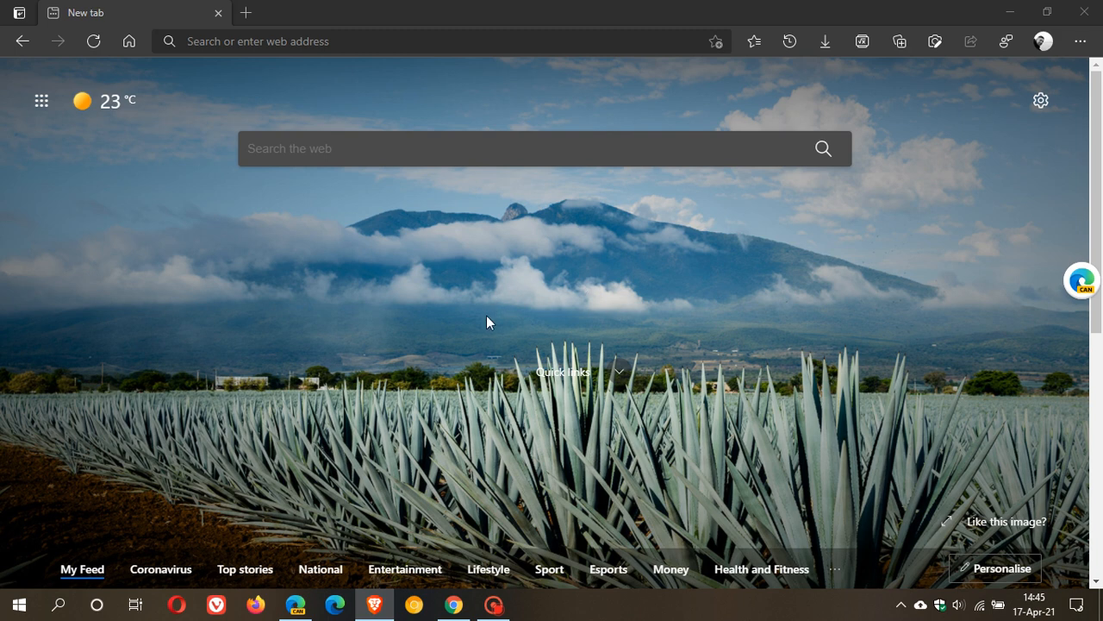
mouse_move(627, 447)
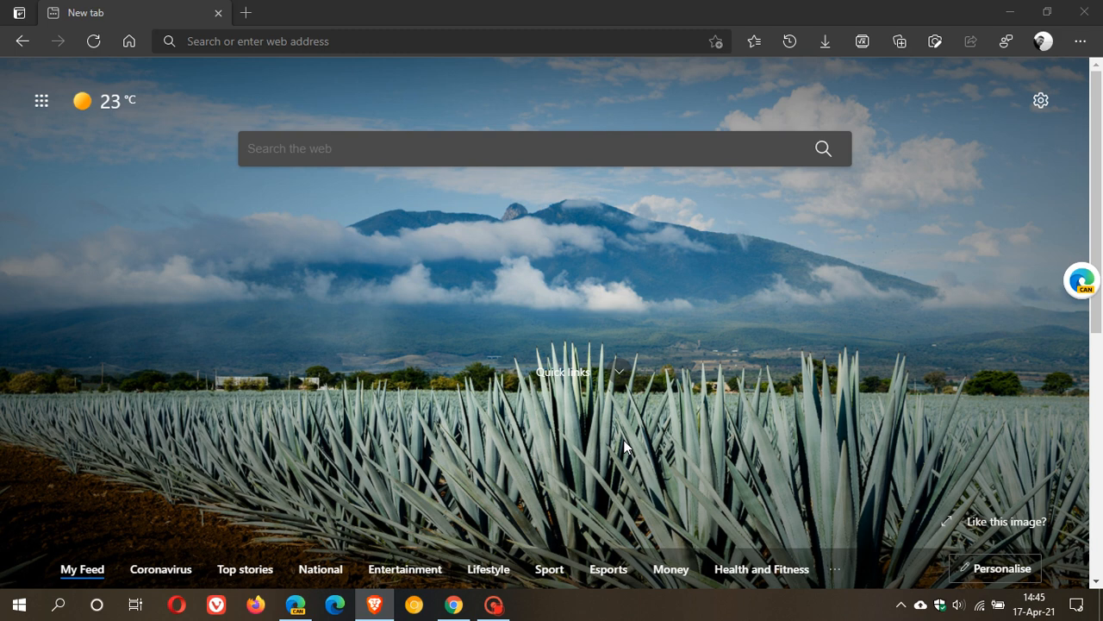
mouse_move(598, 265)
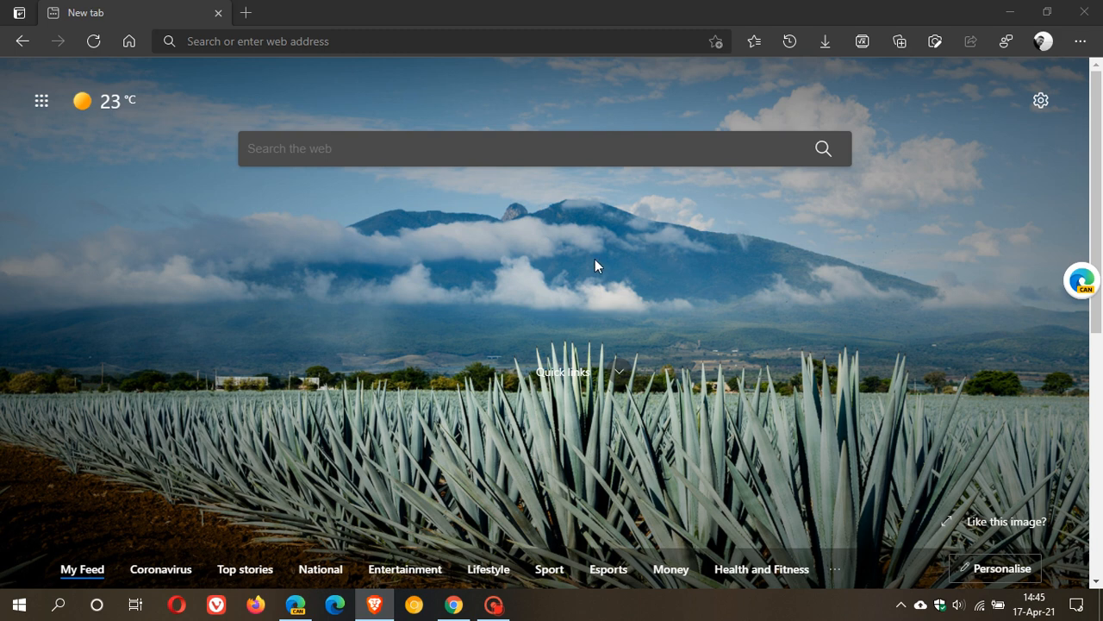
mouse_move(622, 469)
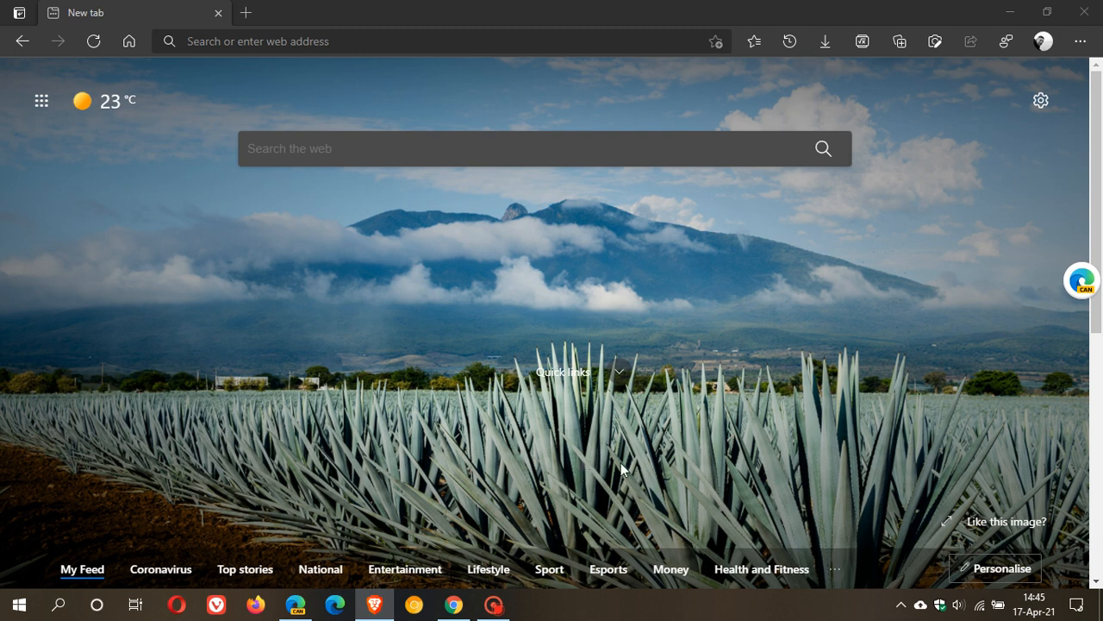
mouse_move(504, 405)
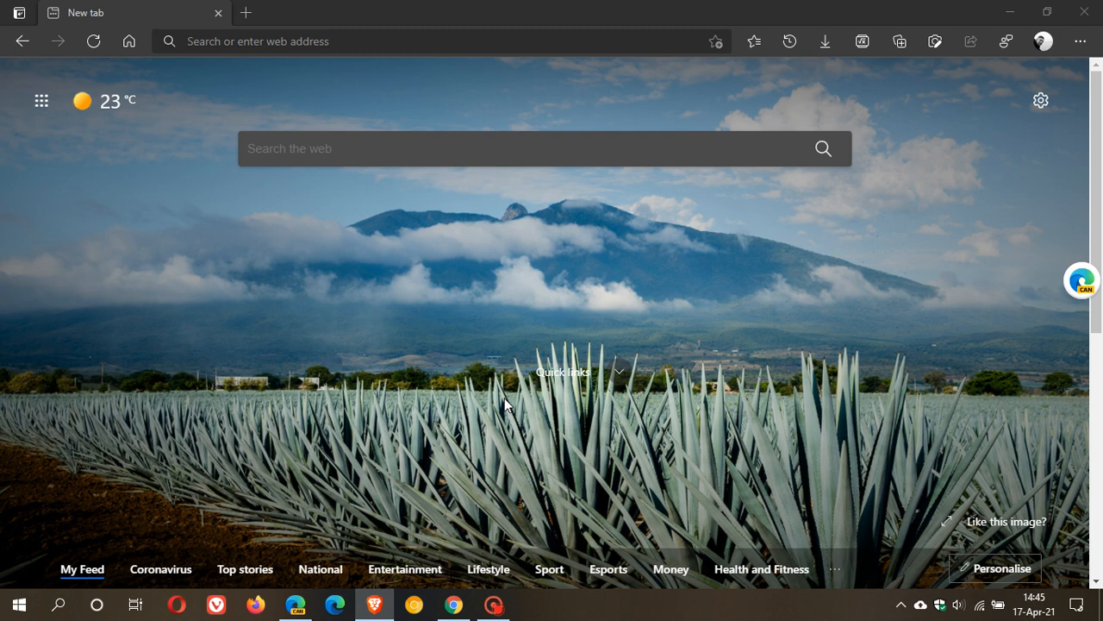
mouse_move(538, 425)
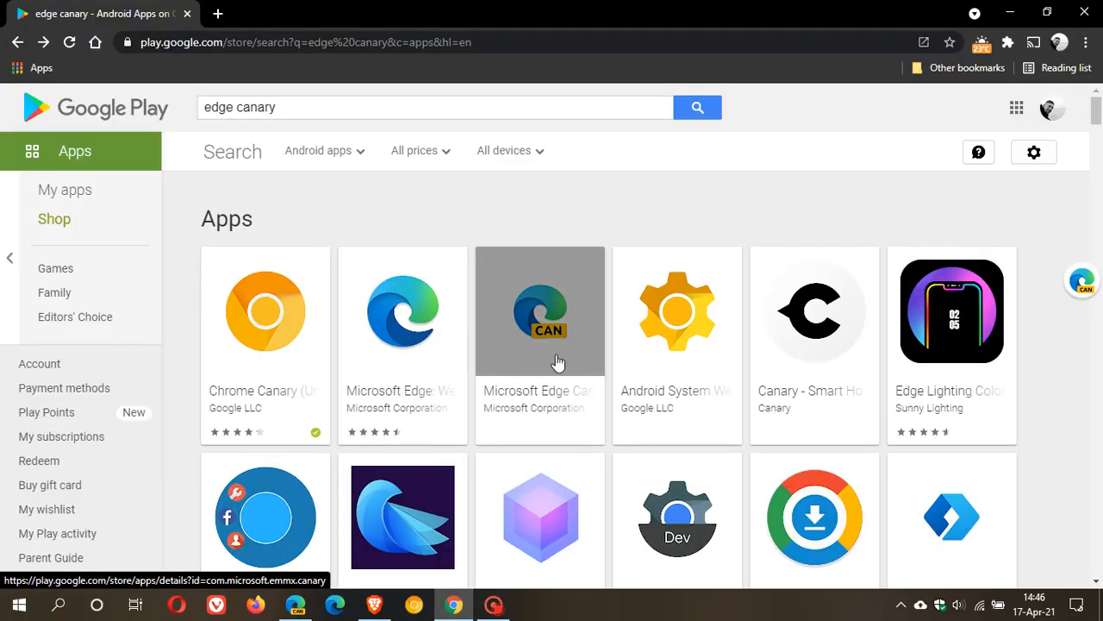
mouse_move(541, 335)
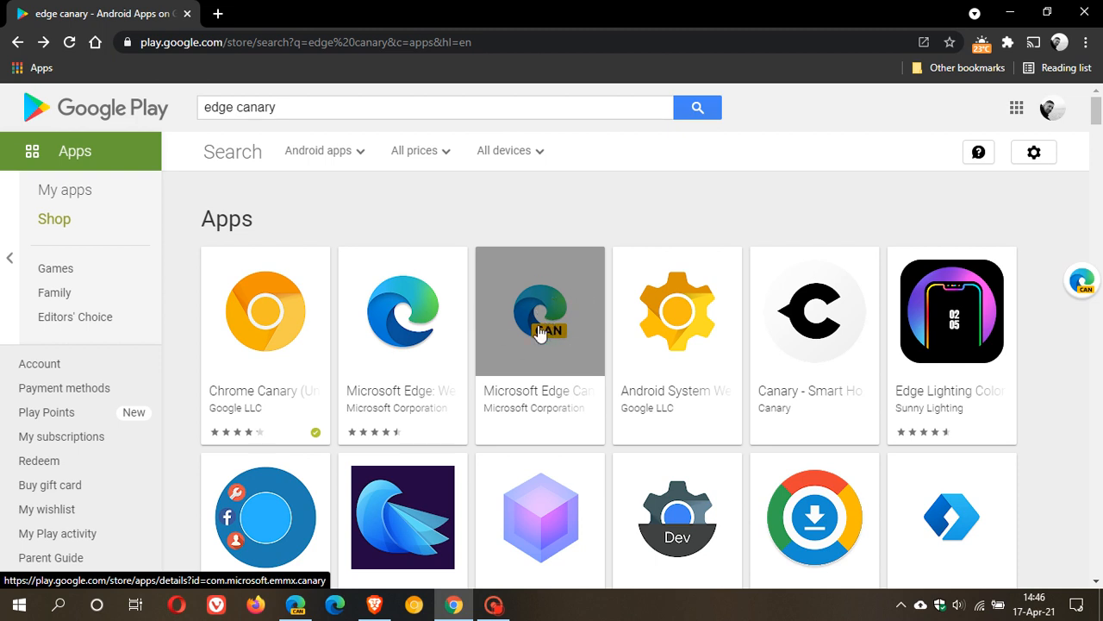
mouse_move(548, 280)
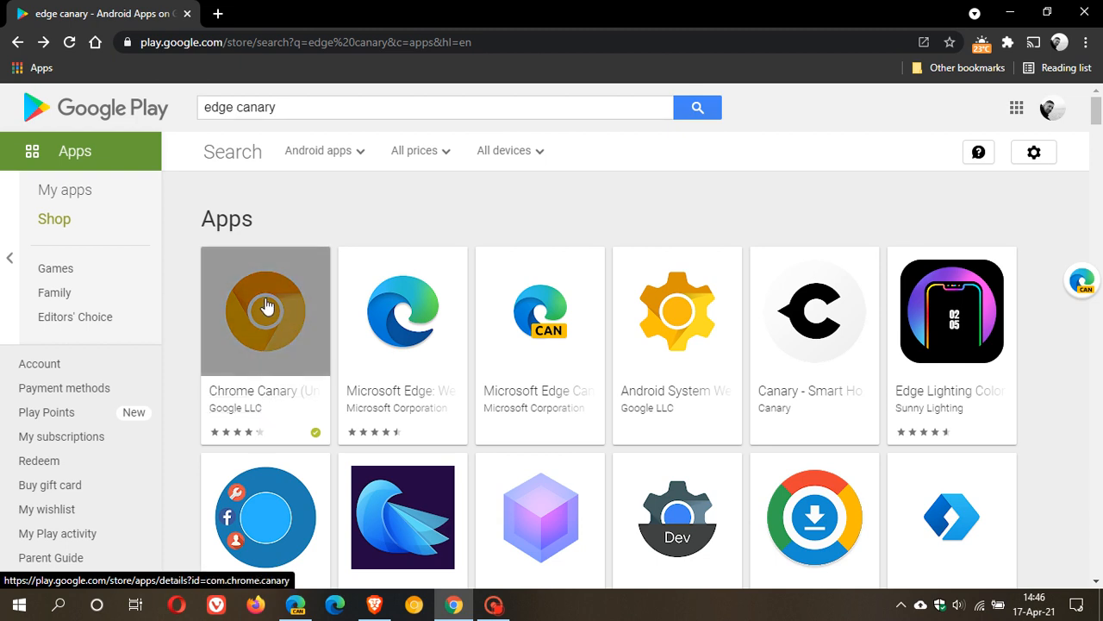
mouse_move(269, 321)
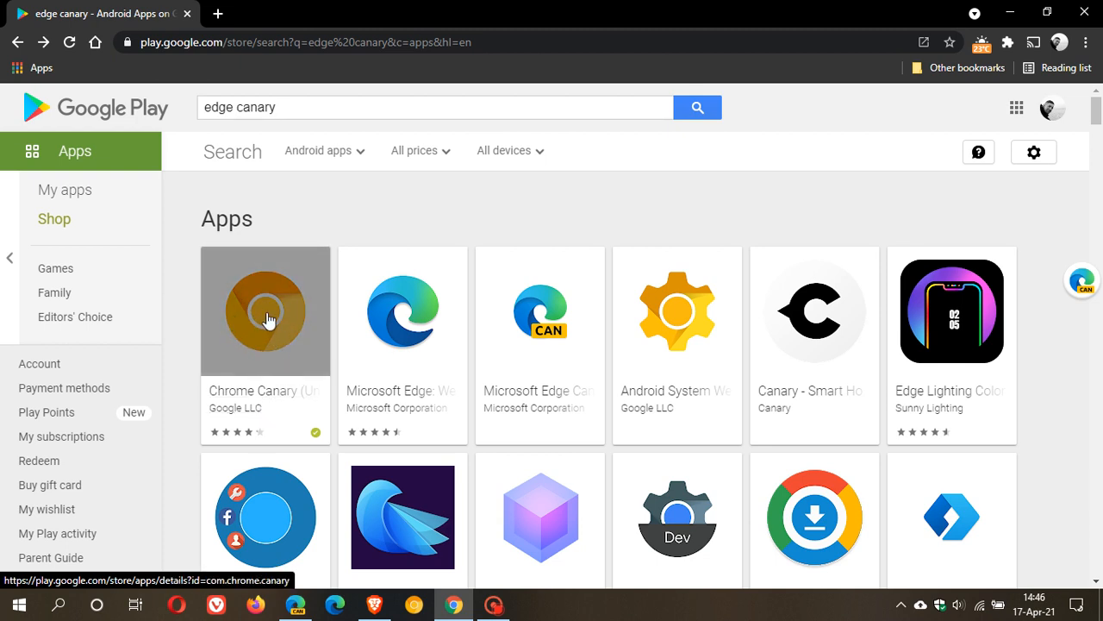
mouse_move(284, 336)
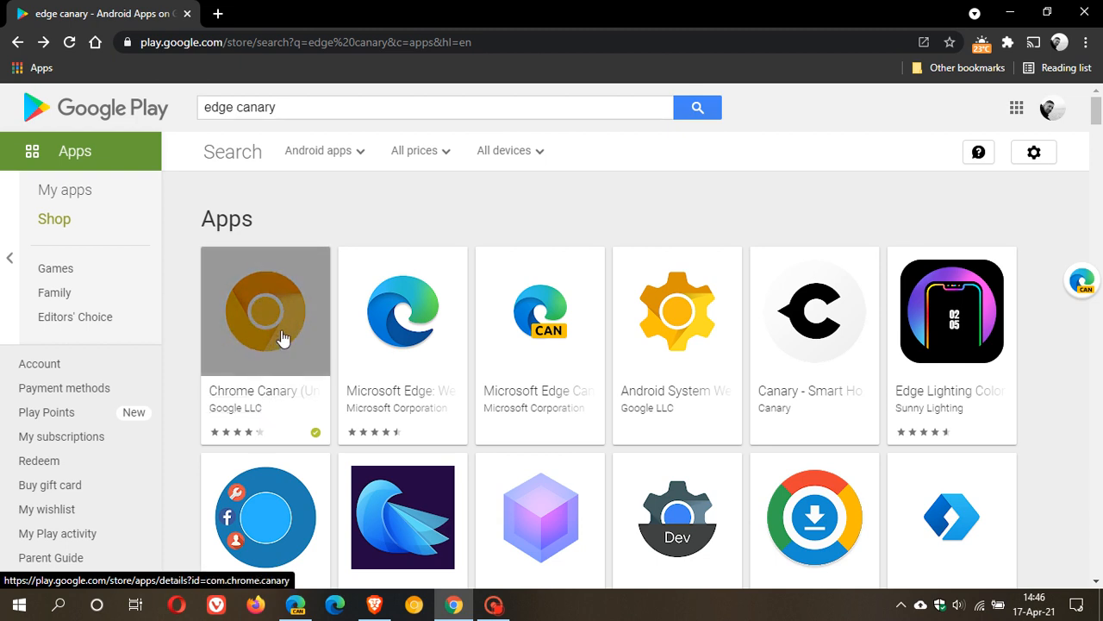
mouse_move(238, 311)
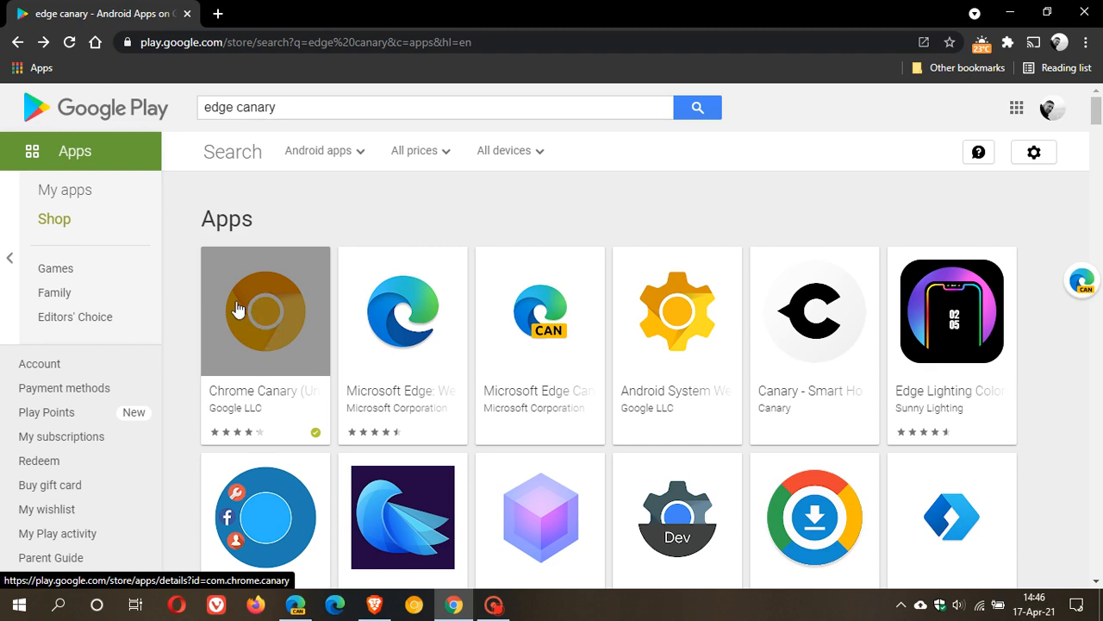
mouse_move(541, 311)
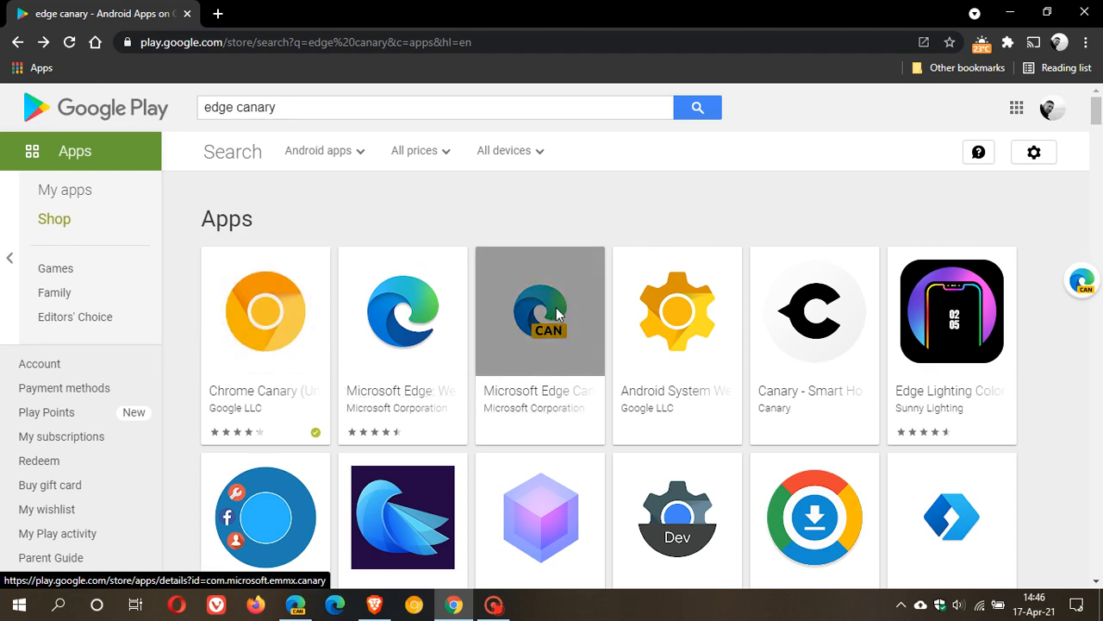
Step: Reveal the Edge Canary listing's Additional Information showing version 91.0.859.0, Android 5.0+ and 5,000+ installs
click(541, 311)
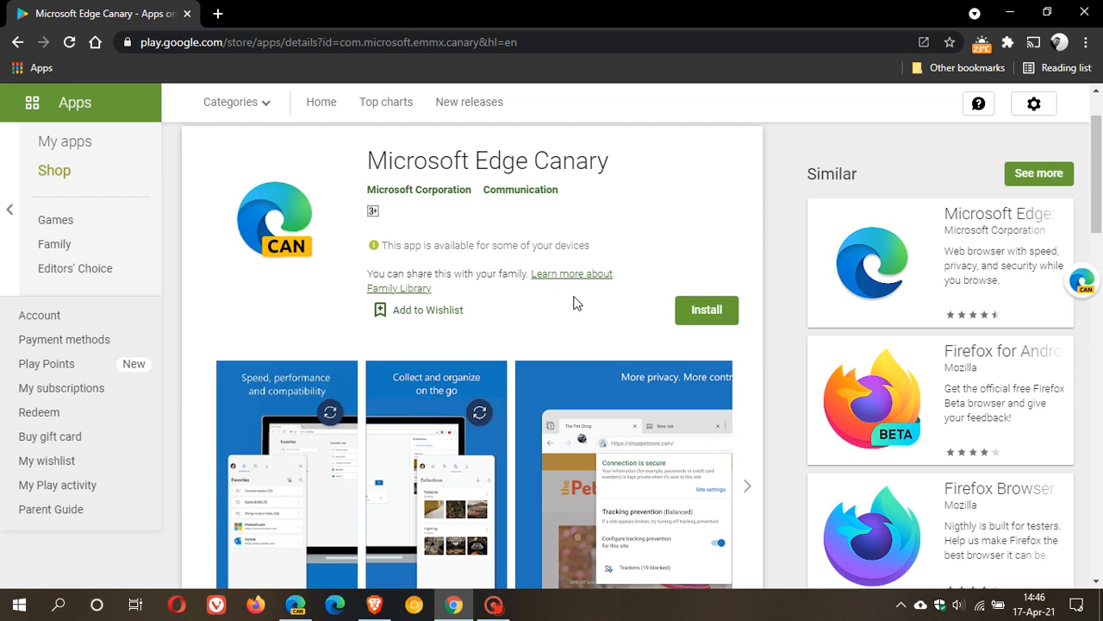
scroll(down, 3)
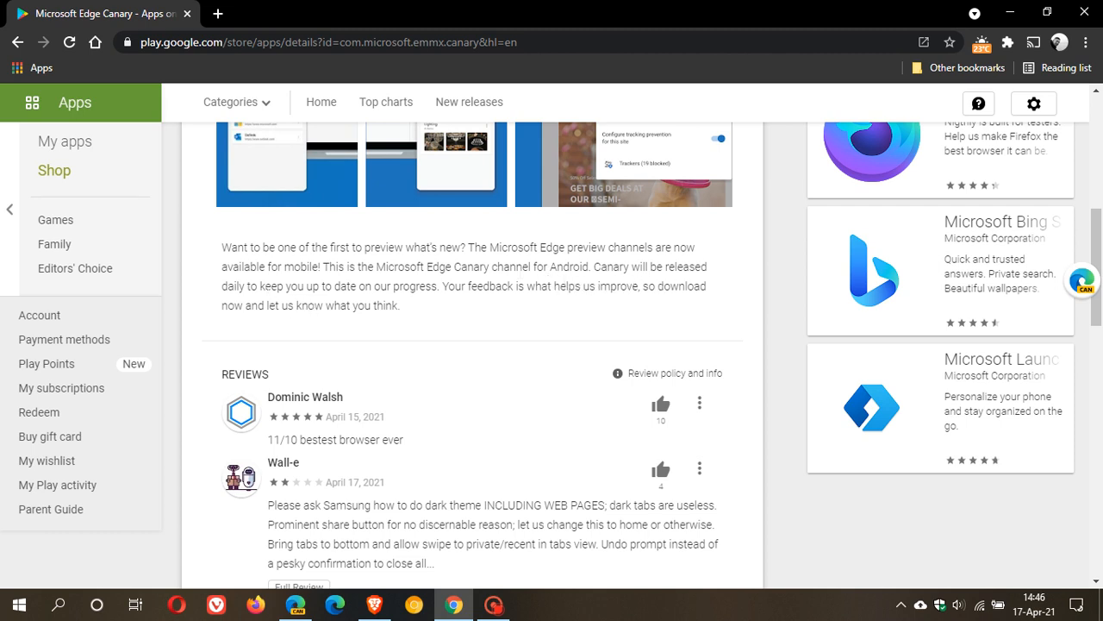
mouse_move(448, 332)
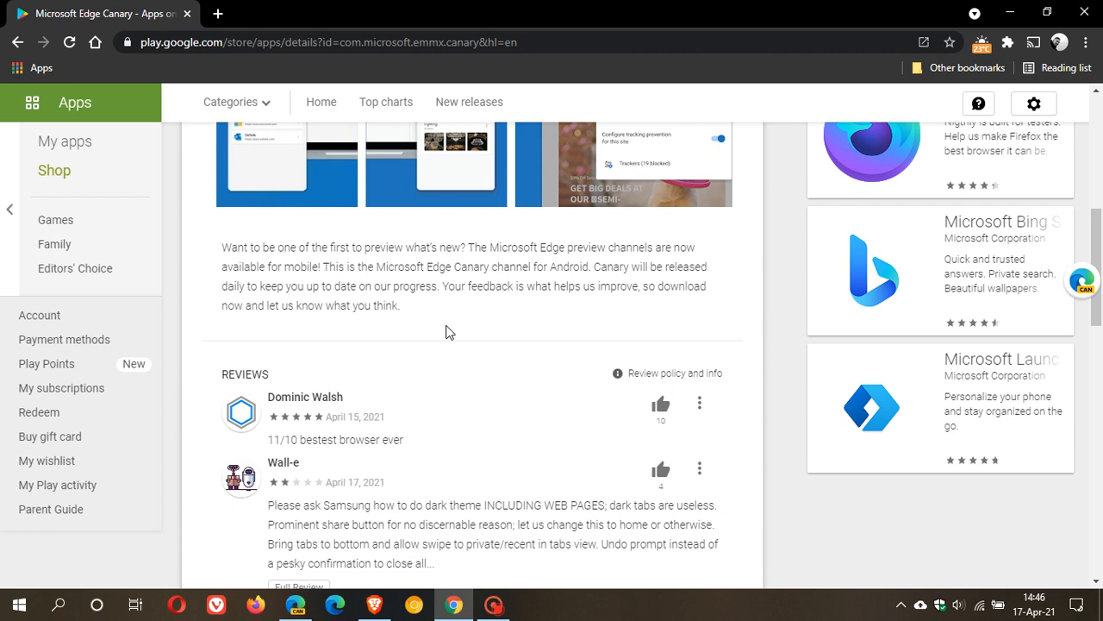
mouse_move(507, 406)
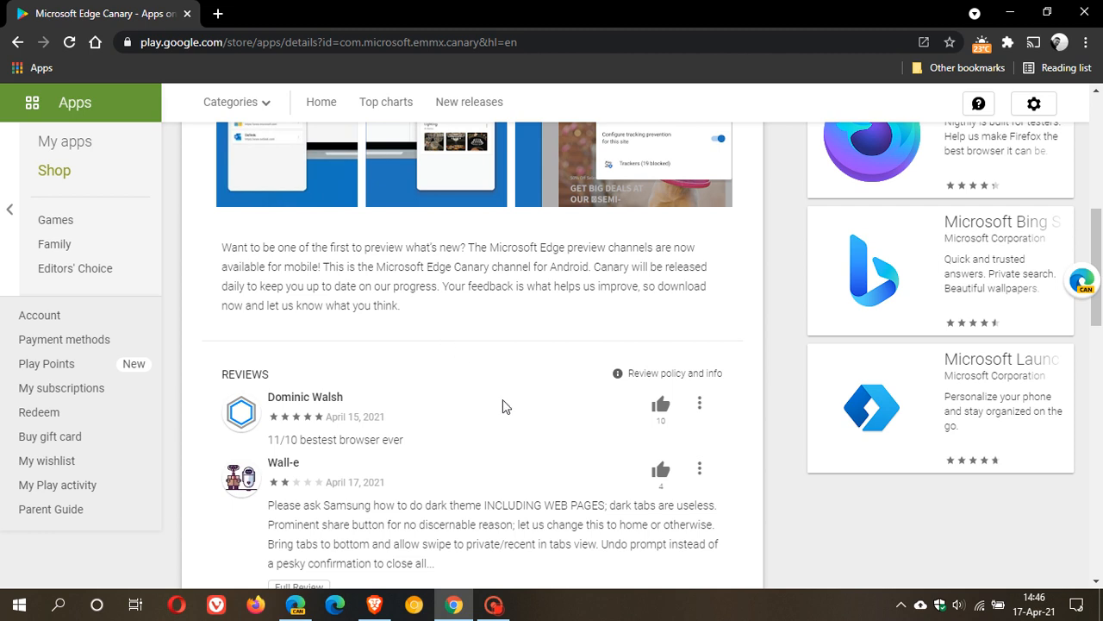
mouse_move(484, 362)
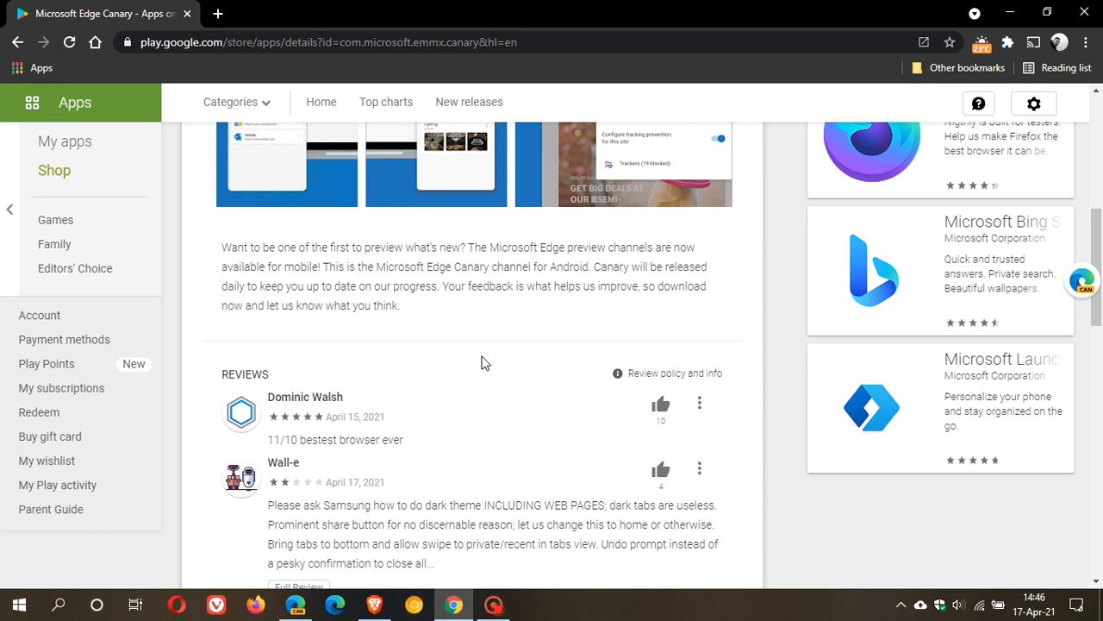
mouse_move(482, 363)
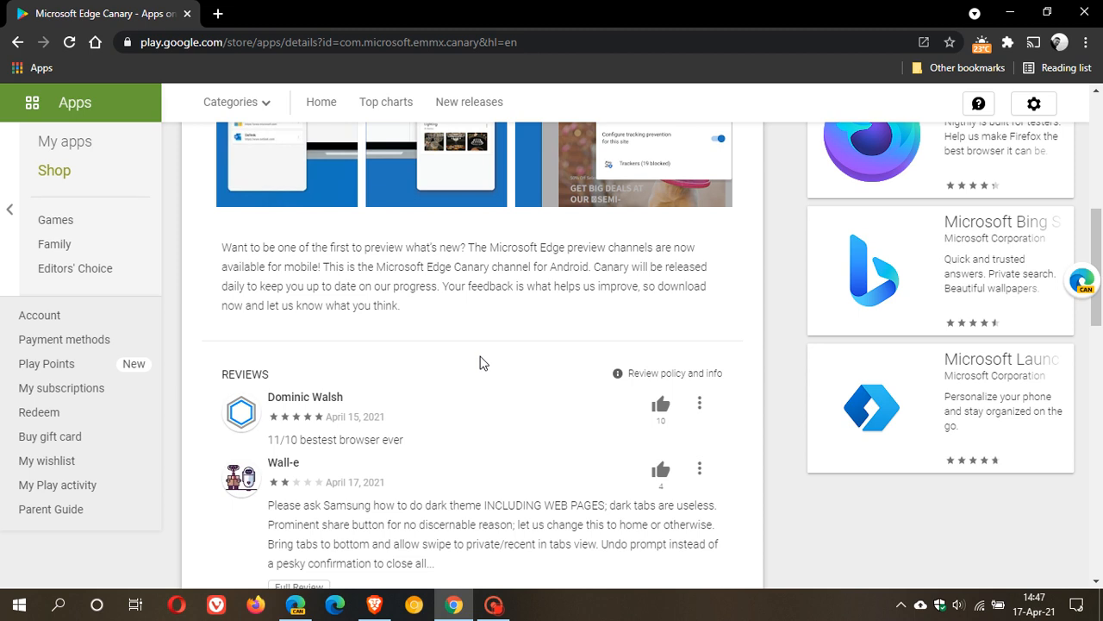
mouse_move(440, 329)
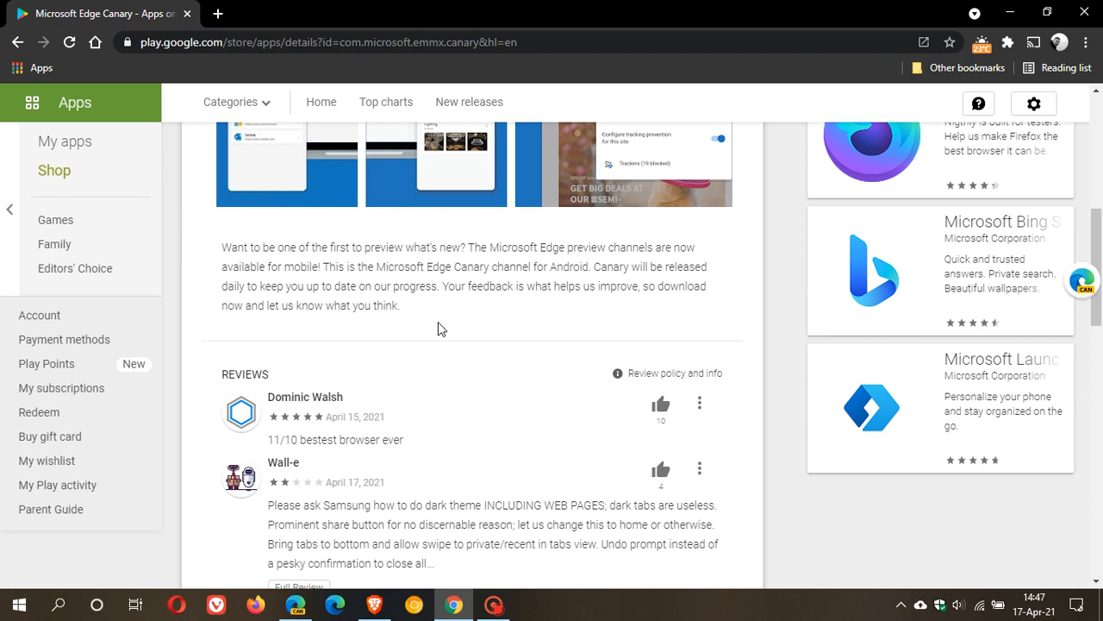
scroll(down, 3)
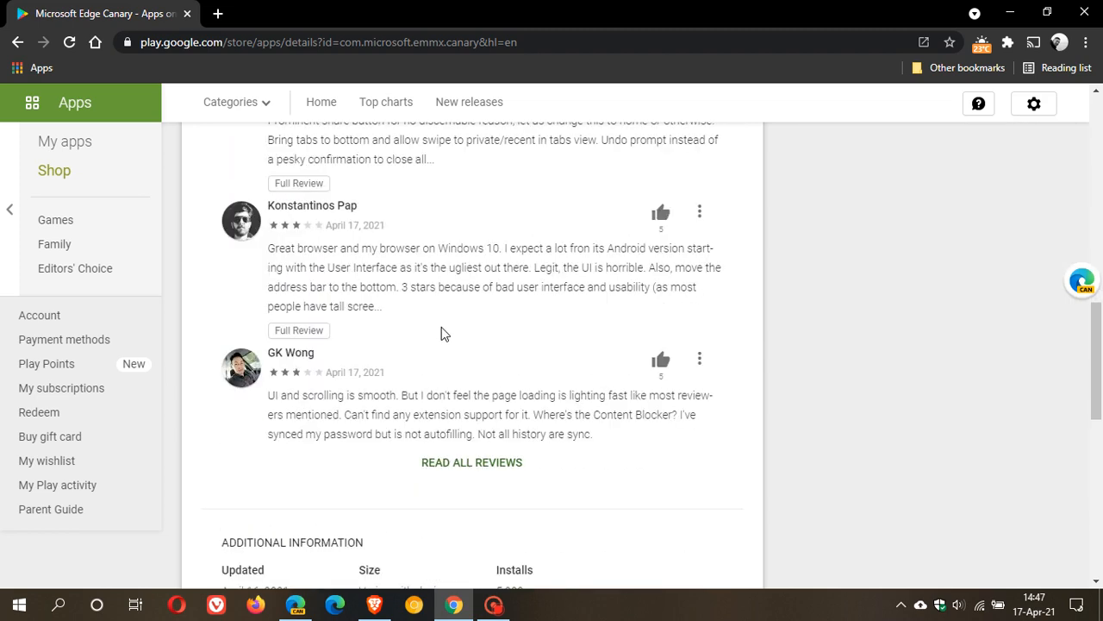
scroll(down, 3)
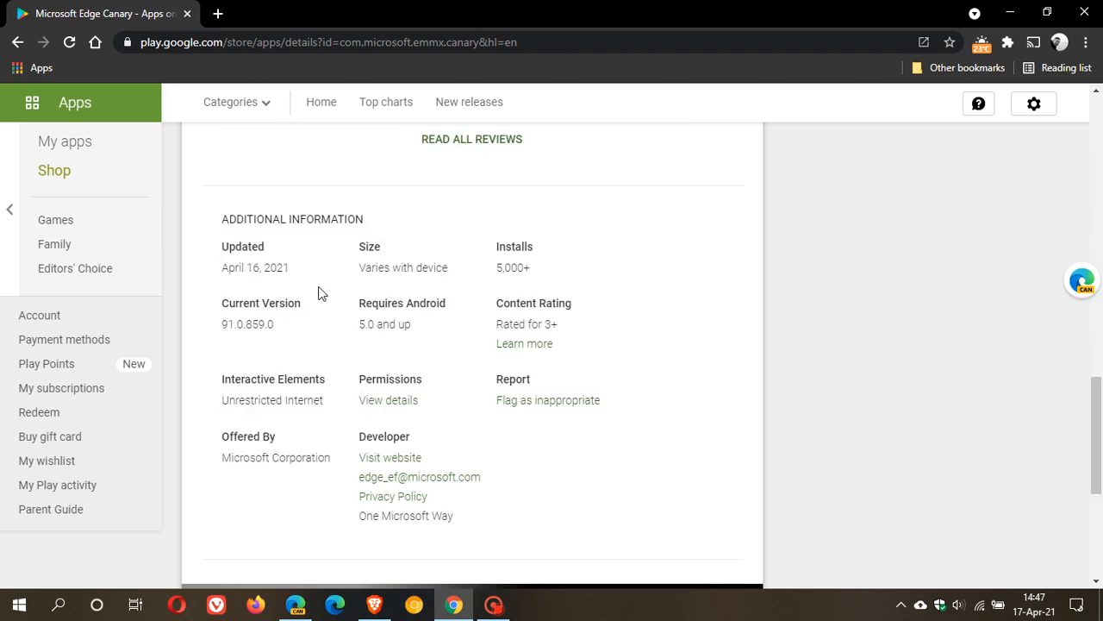
mouse_move(286, 286)
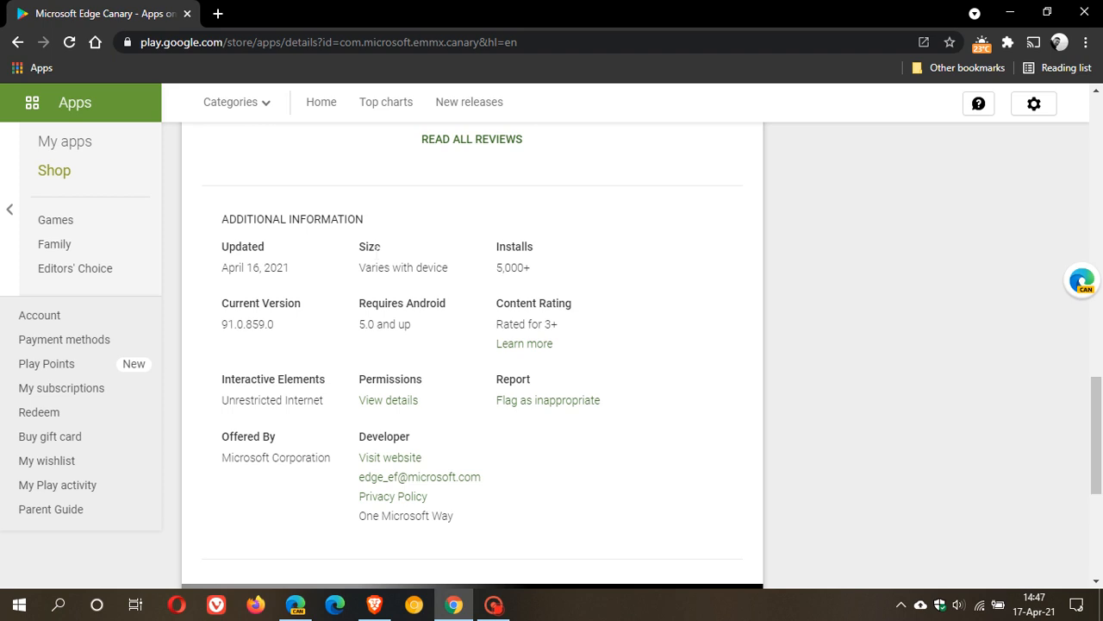
mouse_move(370, 300)
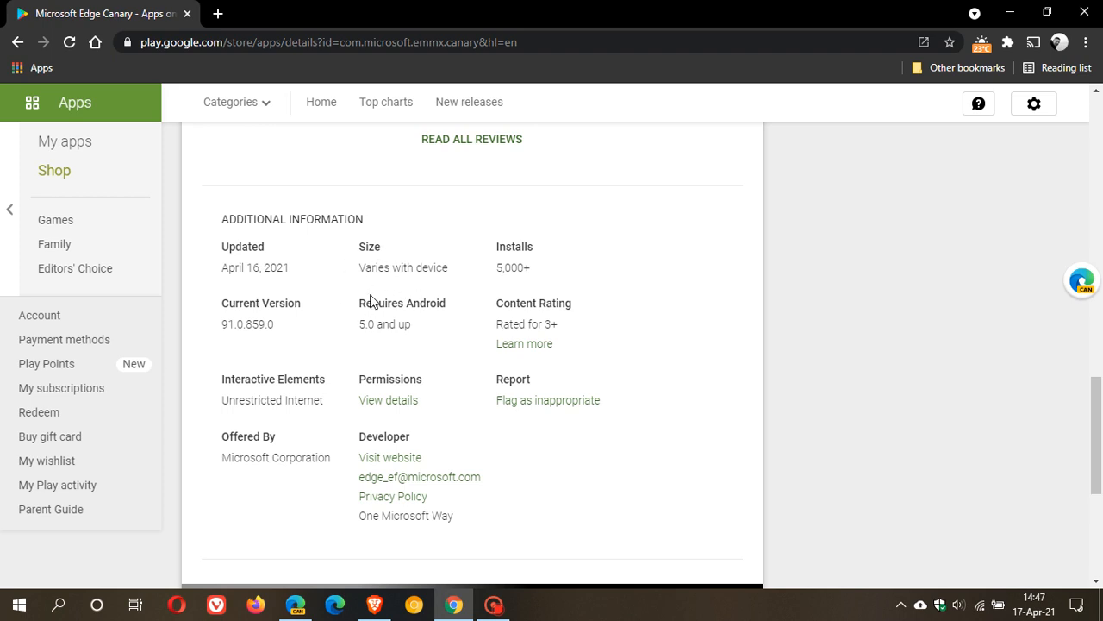
mouse_move(373, 302)
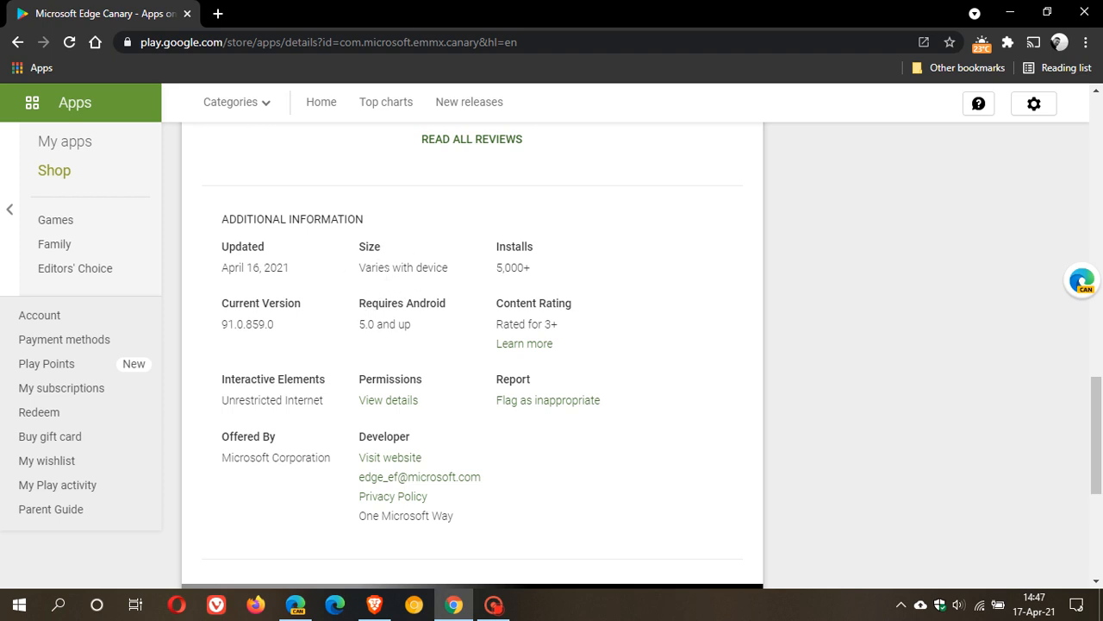
mouse_move(222, 342)
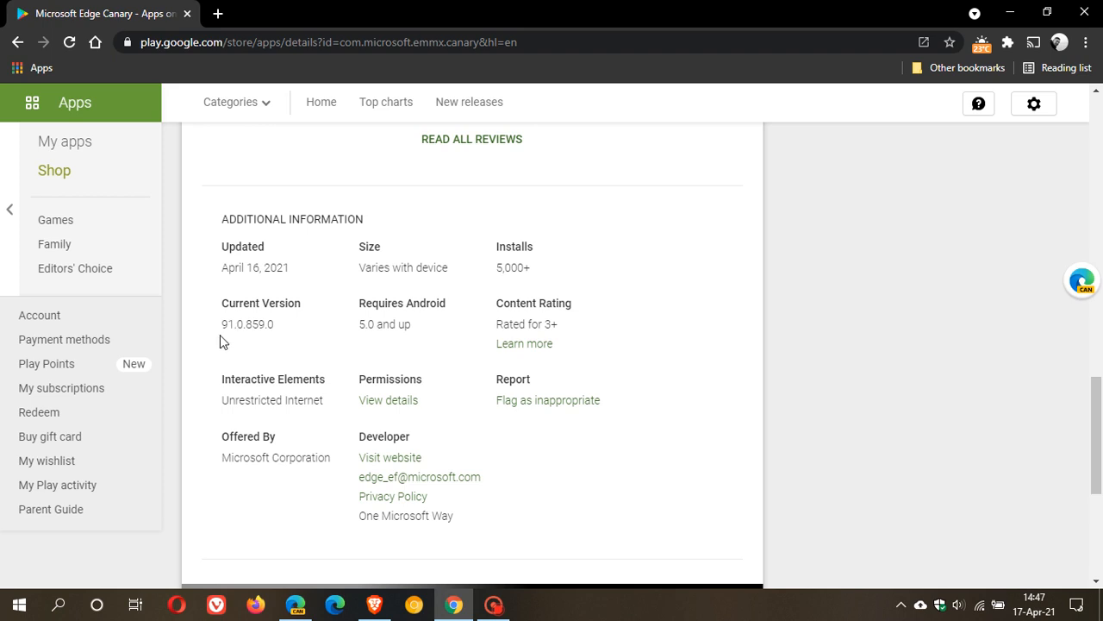
mouse_move(268, 343)
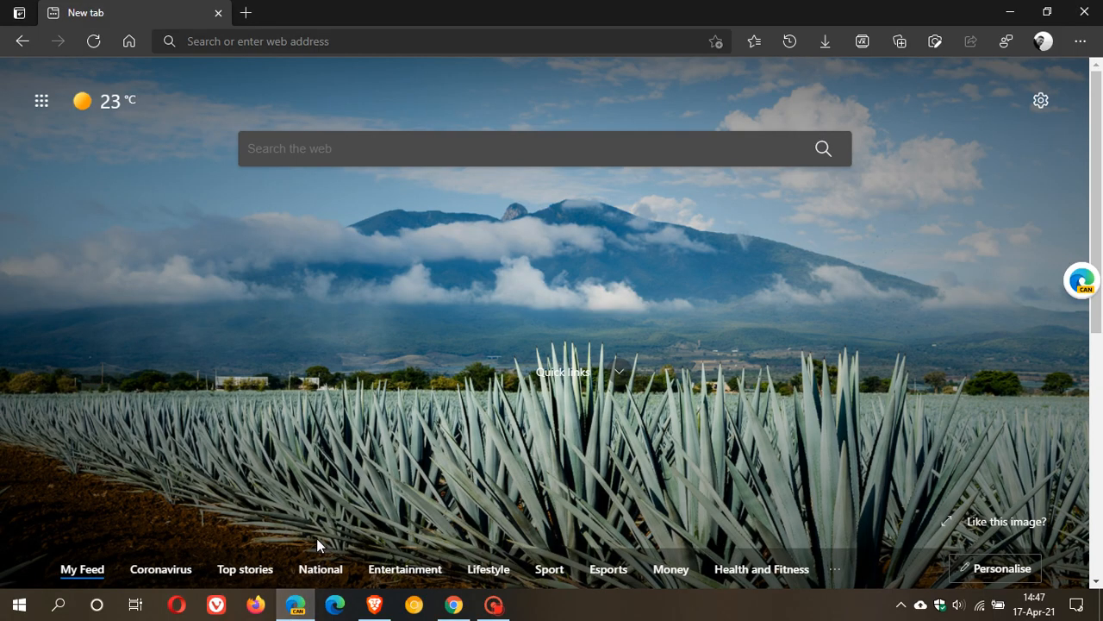
mouse_move(1083, 60)
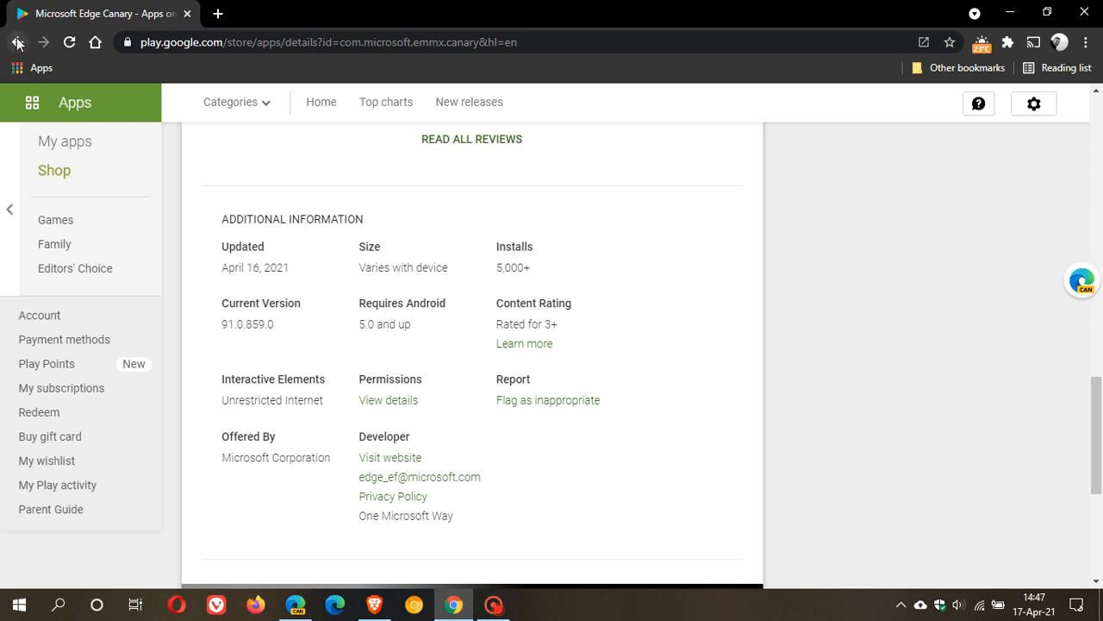
Step: Return to the 'edge canary' search results with Microsoft Edge Canary listed
click(17, 42)
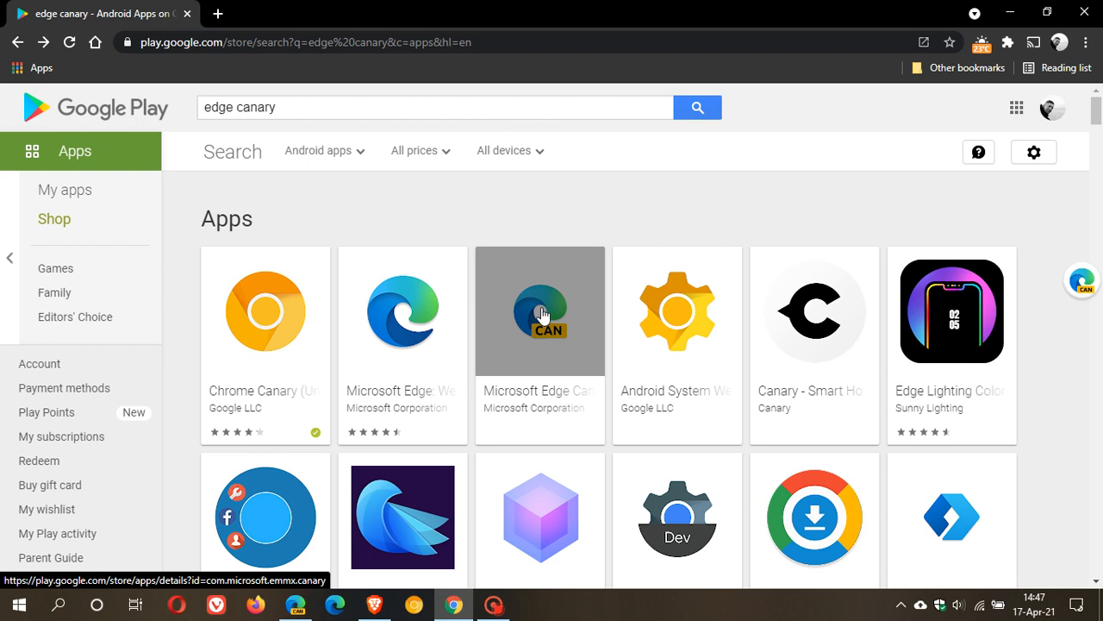
mouse_move(422, 444)
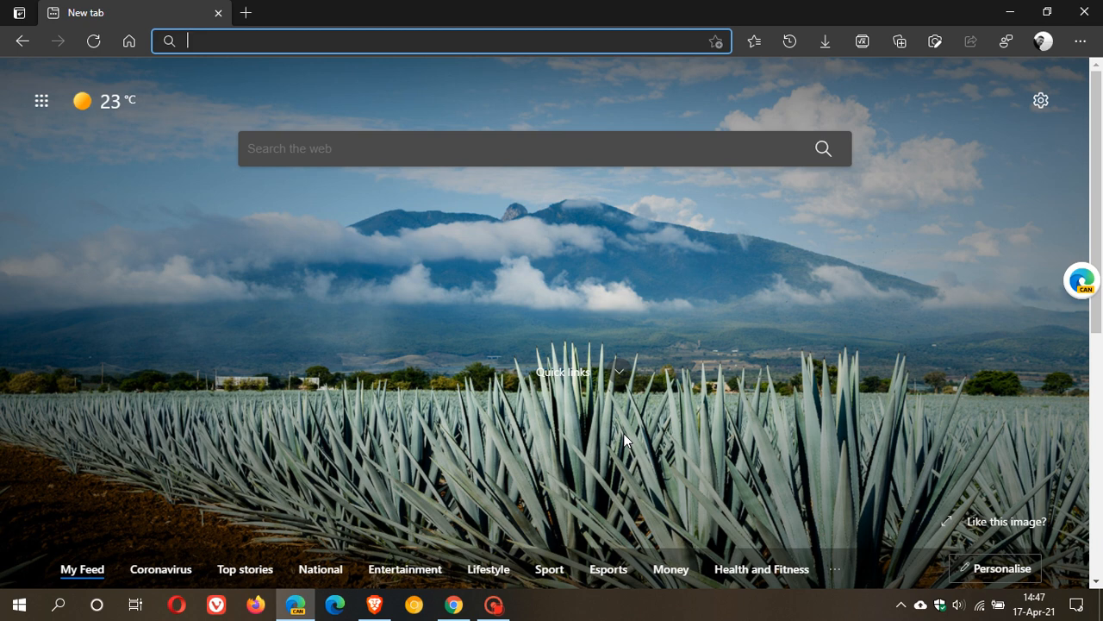
mouse_move(728, 397)
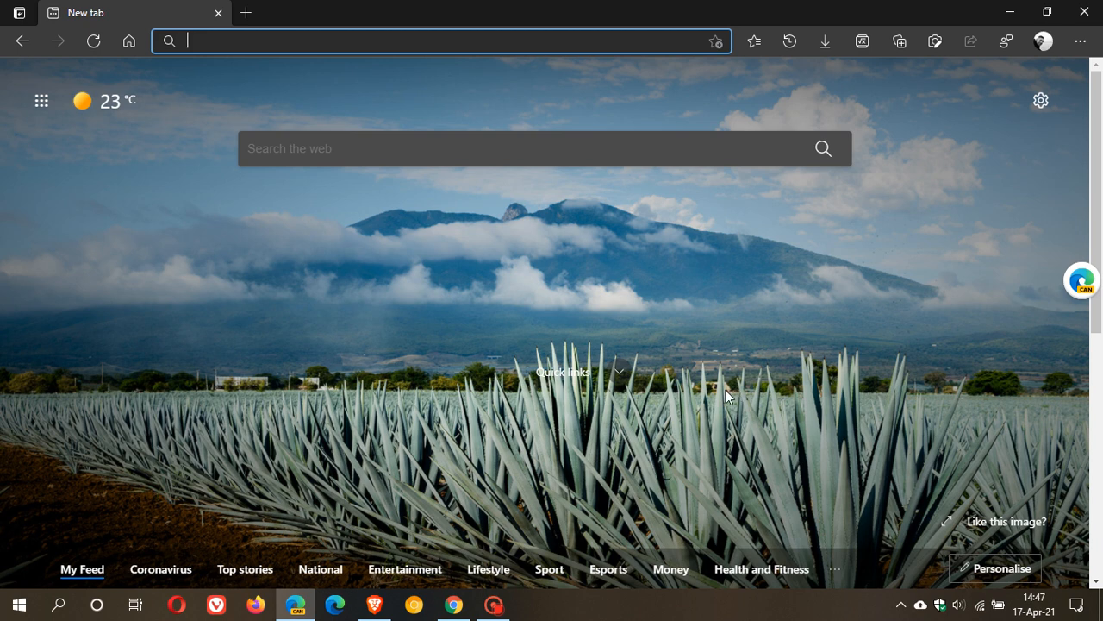